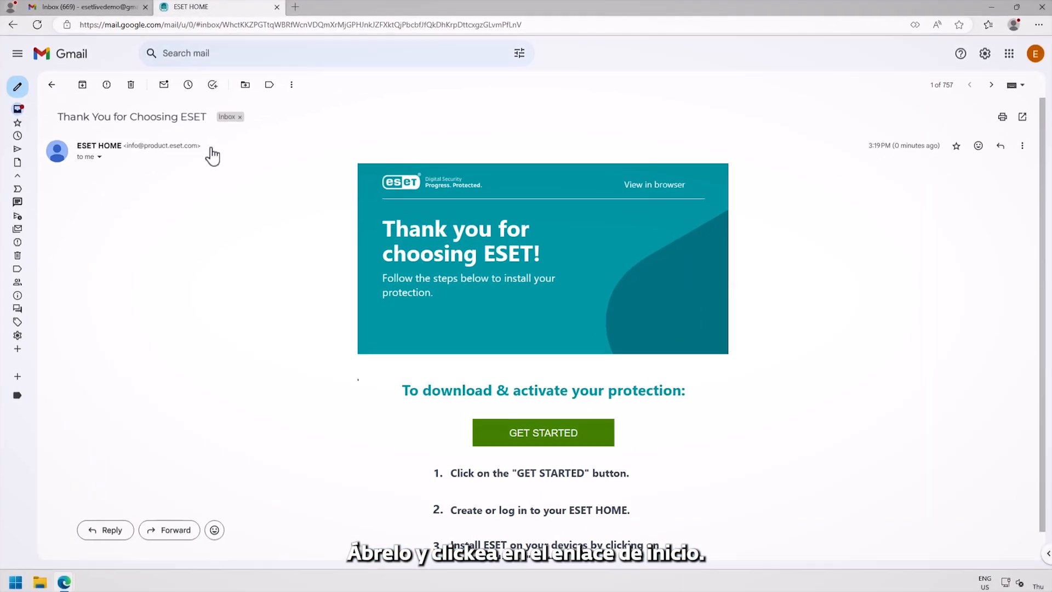
mouse_move(428, 427)
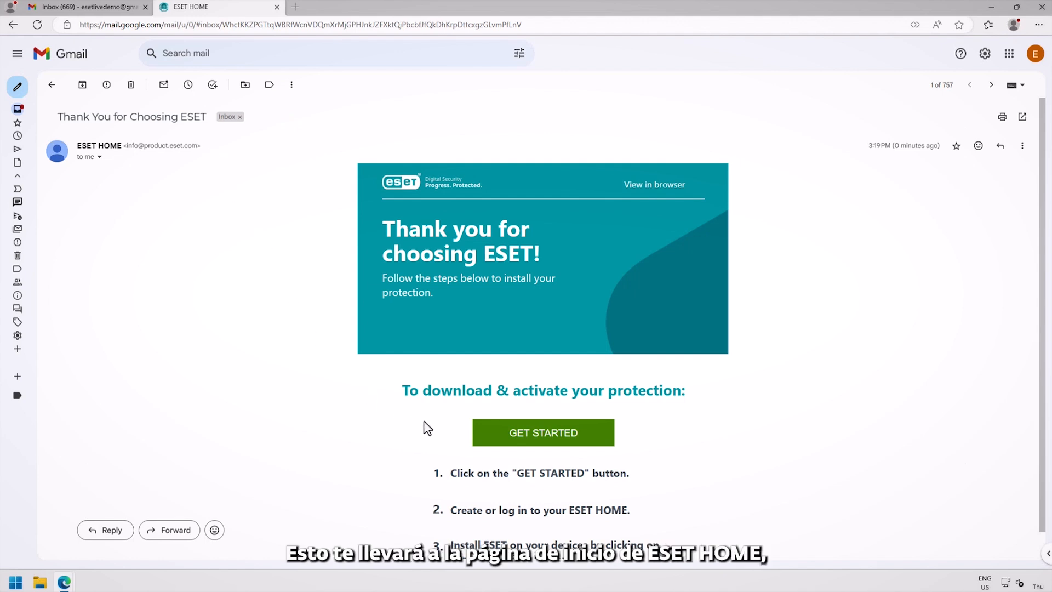
- Follow the ESET welcome email's GET STARTED link to the ESET HOME account creation page
click(542, 432)
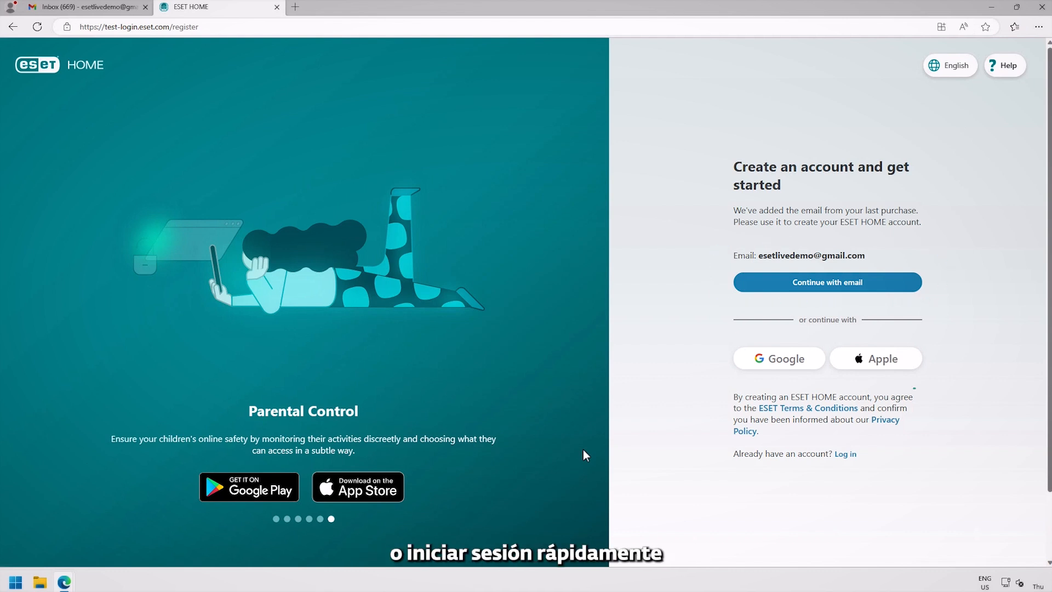
mouse_move(686, 395)
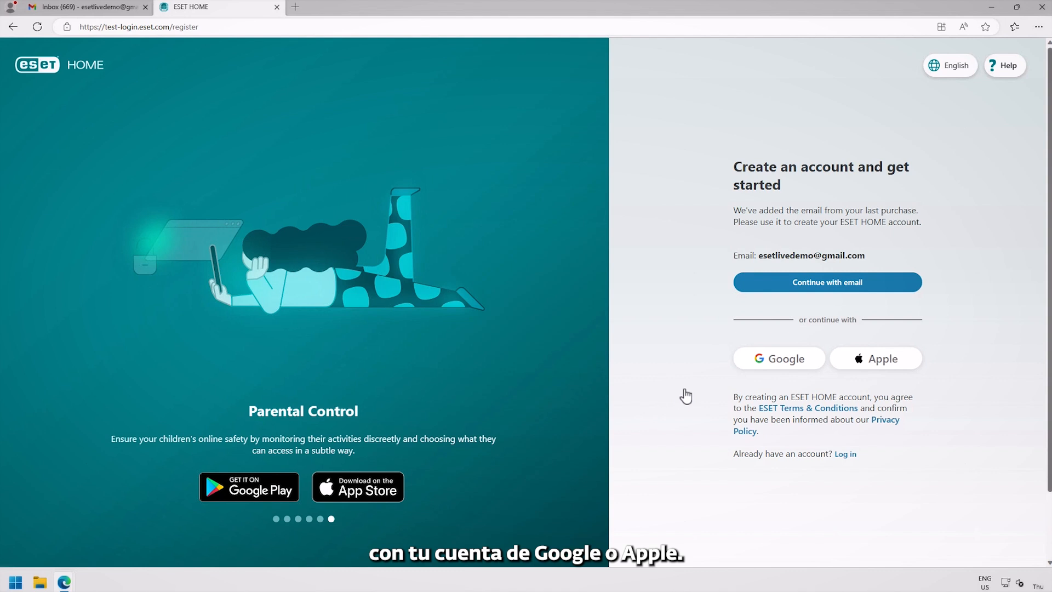
- Create the ESET HOME account with the purchase email, opting in to offers, and log in
click(826, 281)
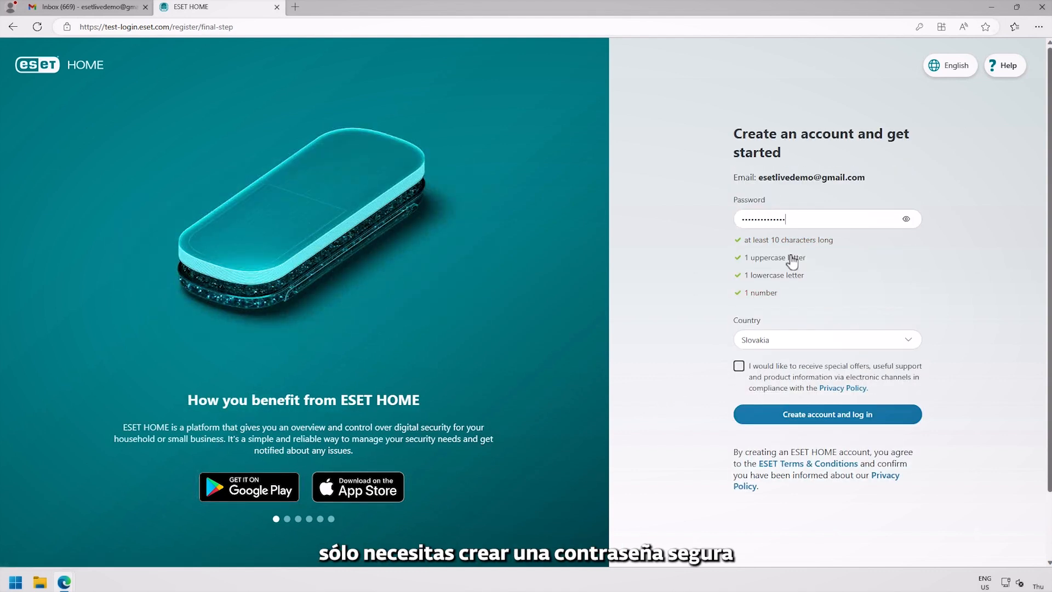
click(826, 415)
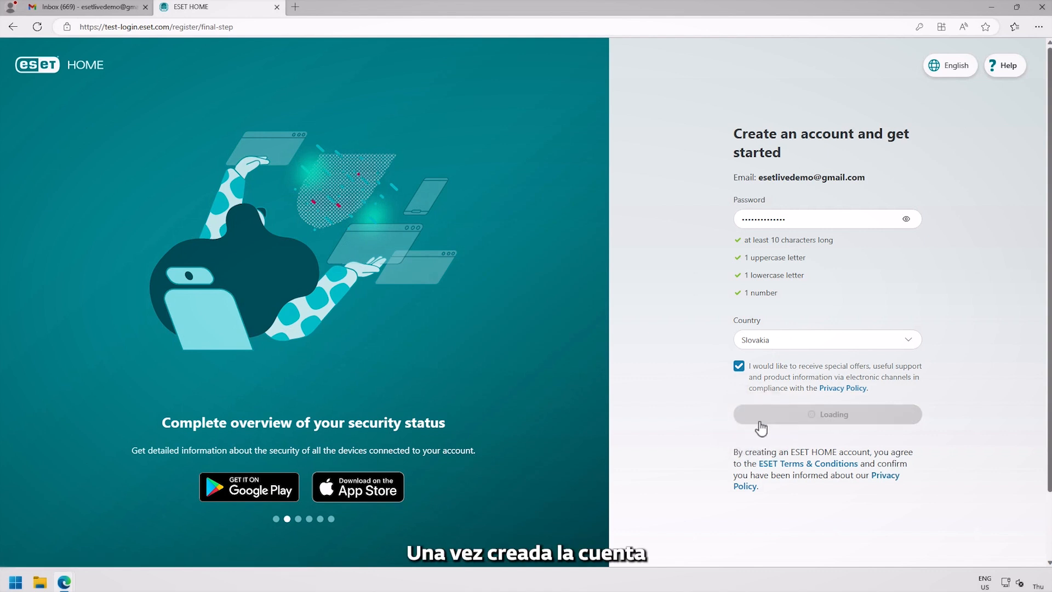
click(828, 414)
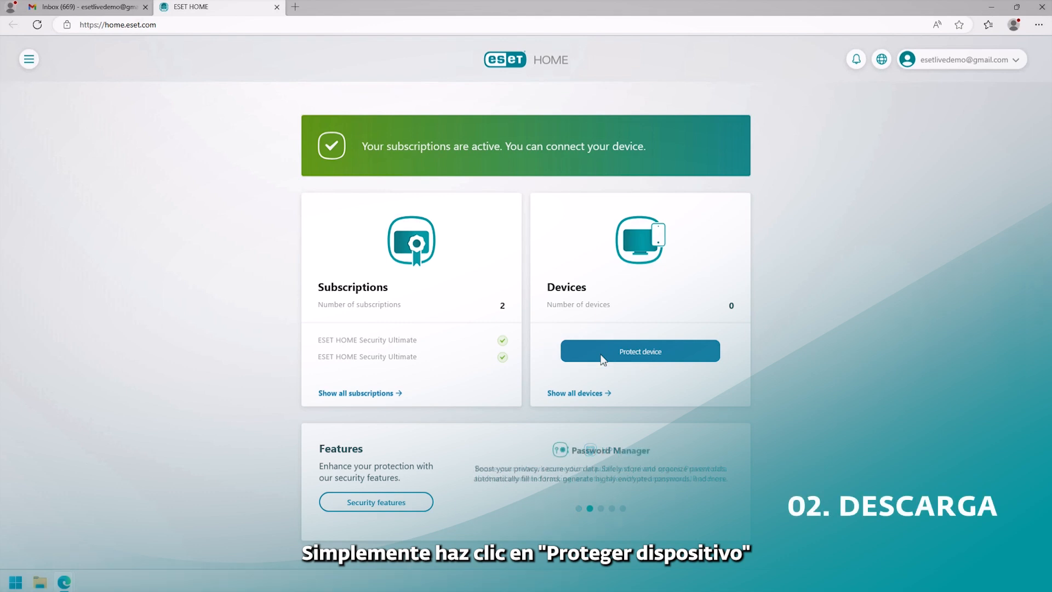
- Download the protection installer for this device from ESET HOME and launch it
click(638, 351)
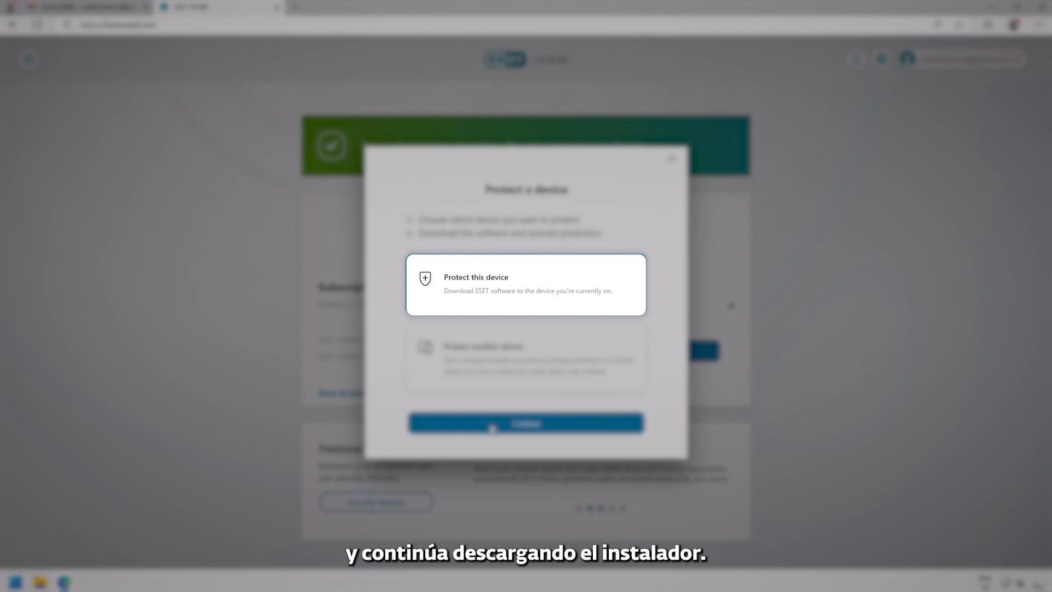
click(524, 423)
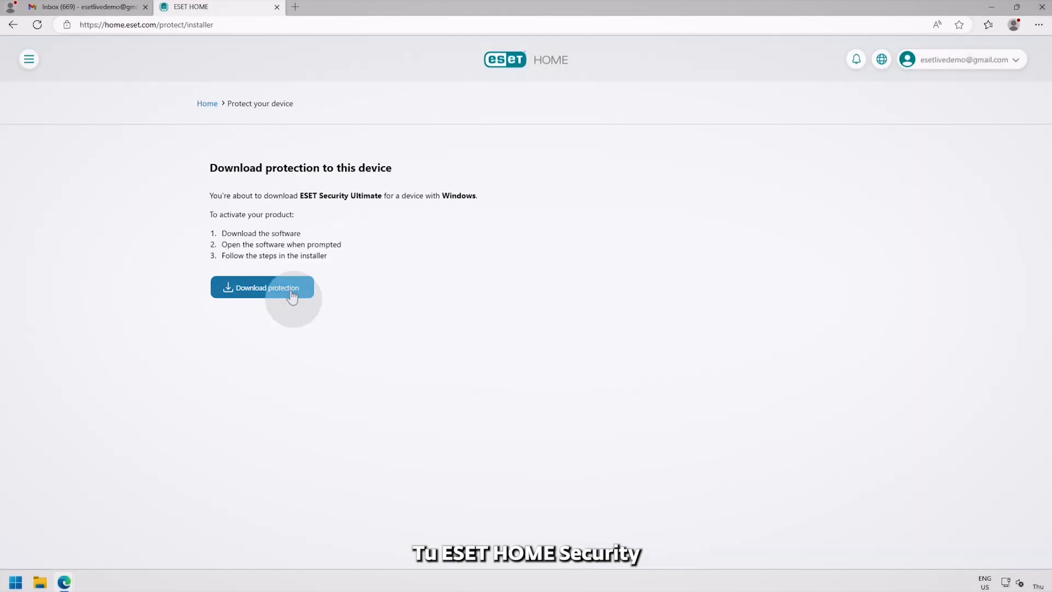
click(261, 287)
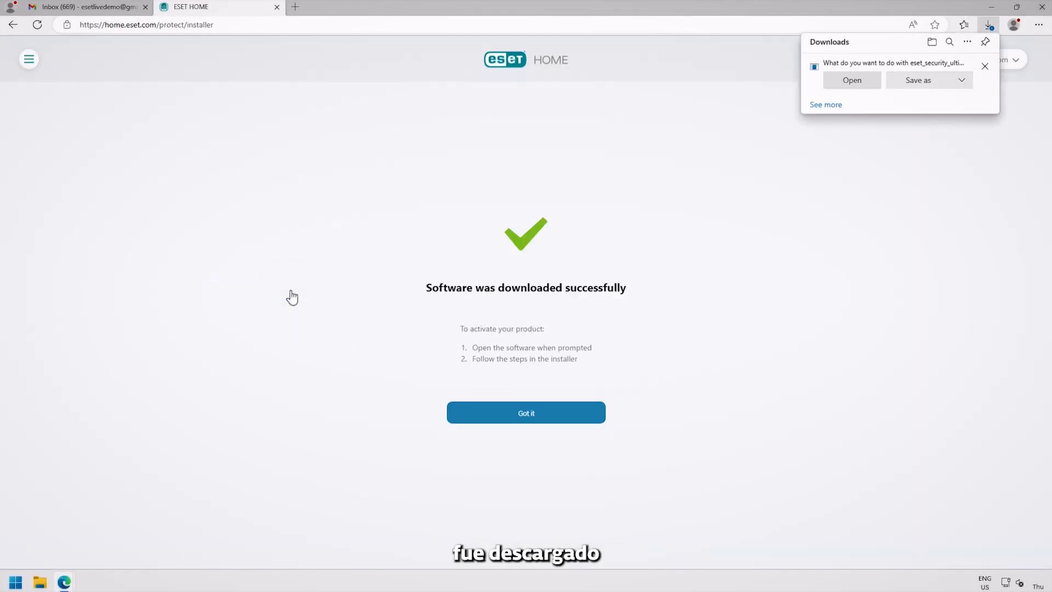
click(851, 80)
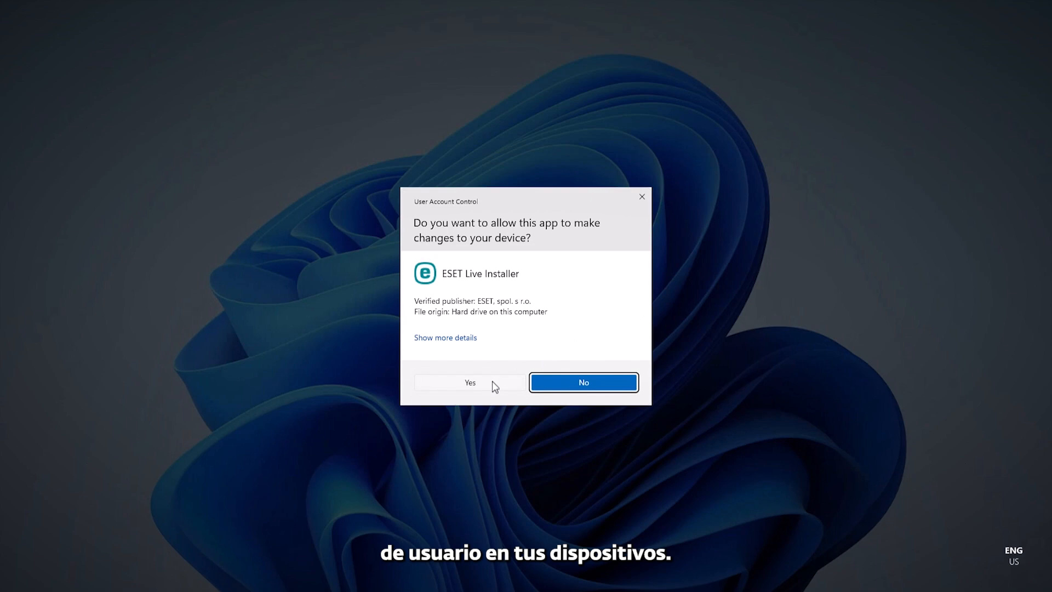
- Let the installer run and enable LiveGrid and unwanted-application detection, accepting all settings
click(470, 382)
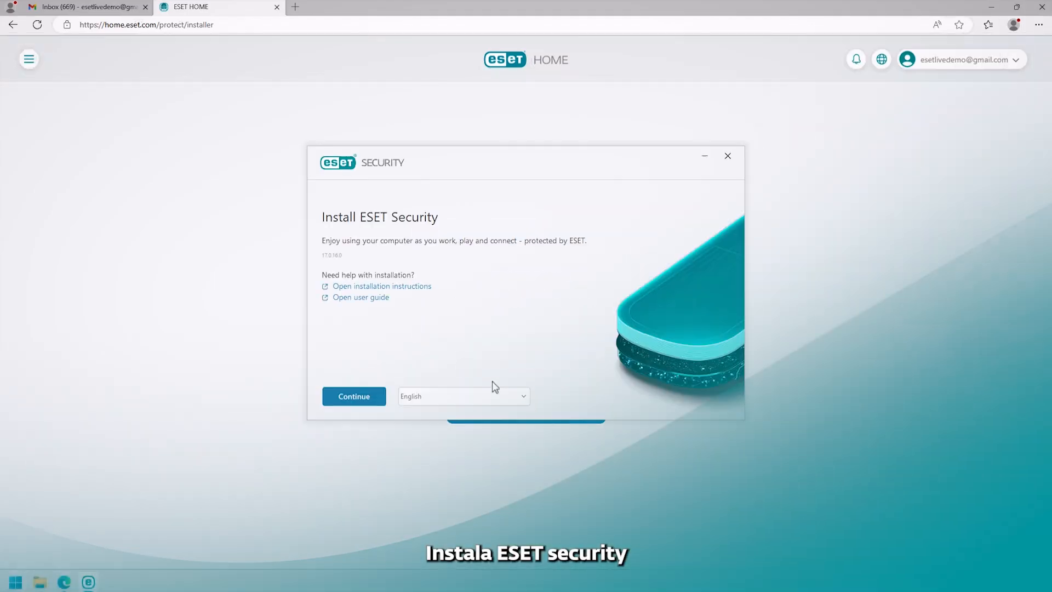
click(353, 395)
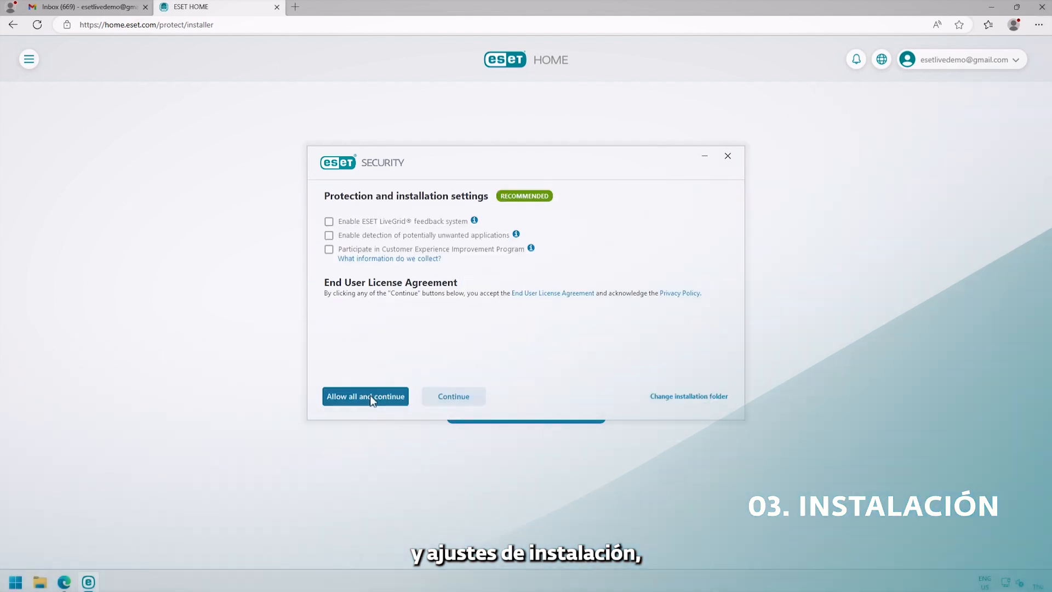
click(365, 396)
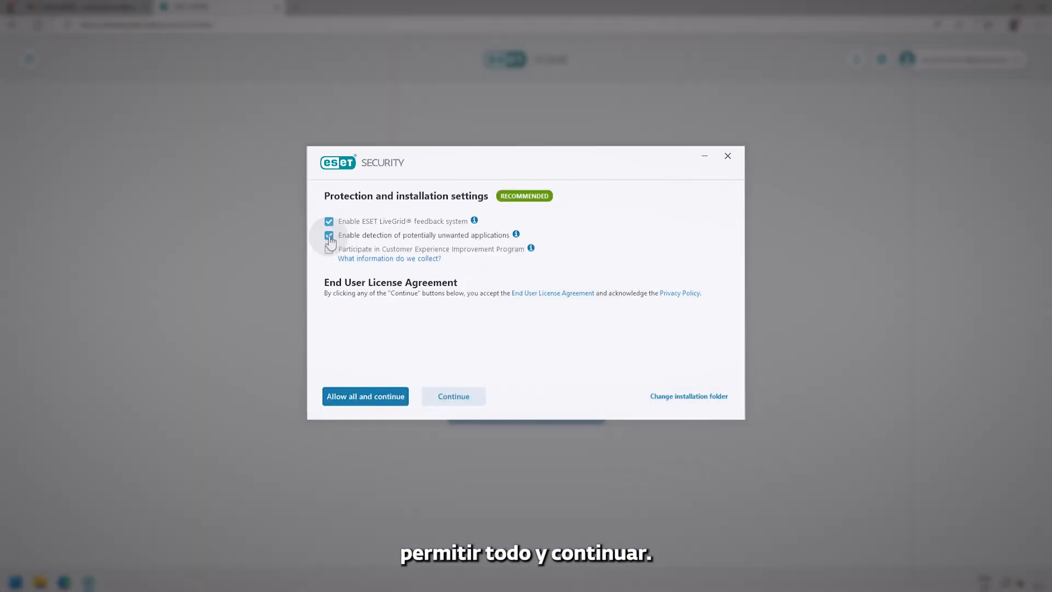
click(329, 249)
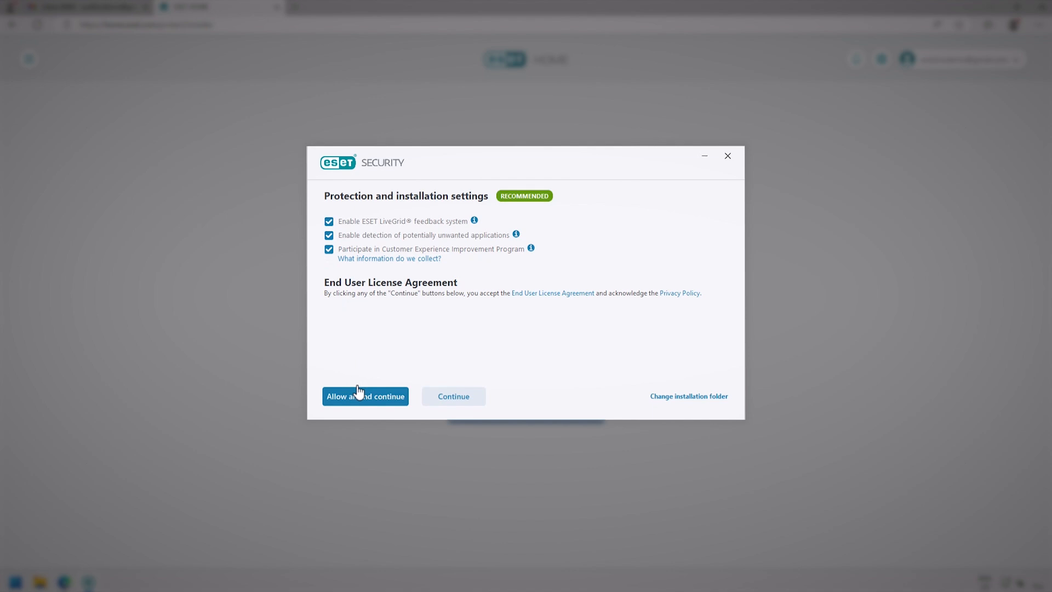
click(365, 395)
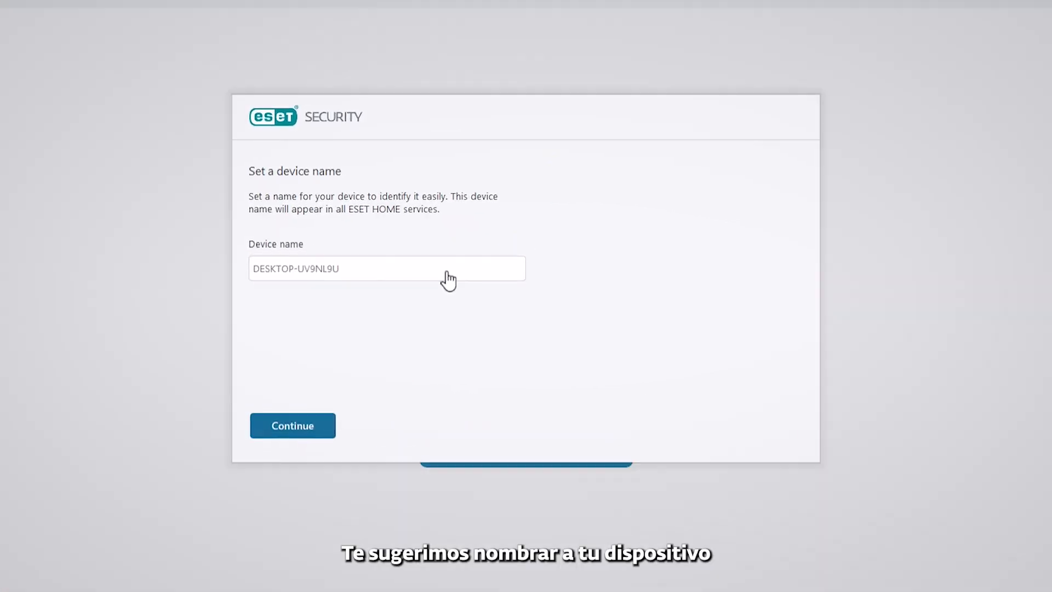
- Name the device 'My Home PC' and confirm activation of ESET Security Ultimate
text(My Home PC)
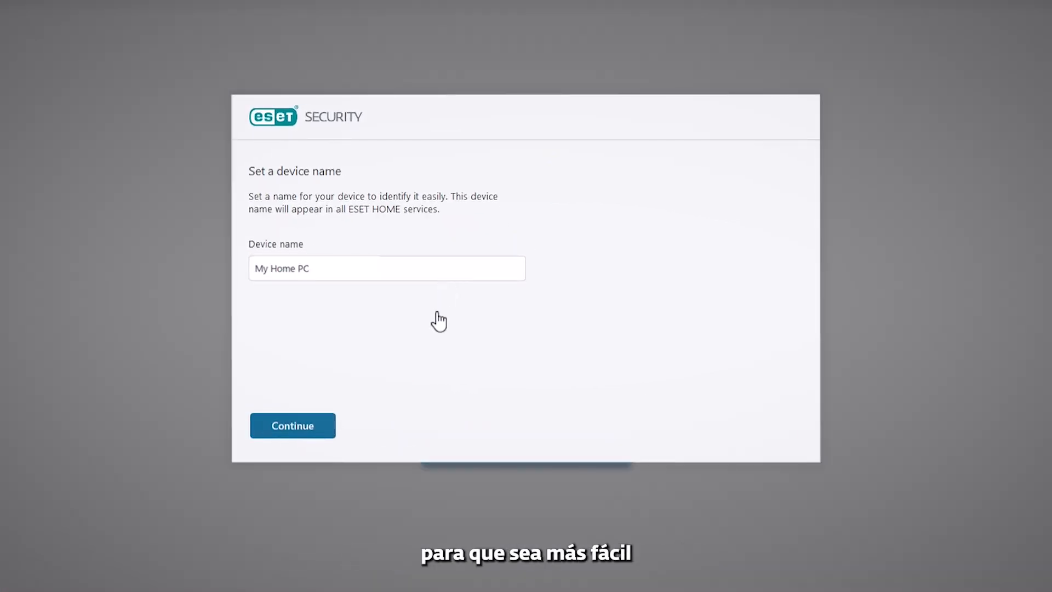
click(291, 425)
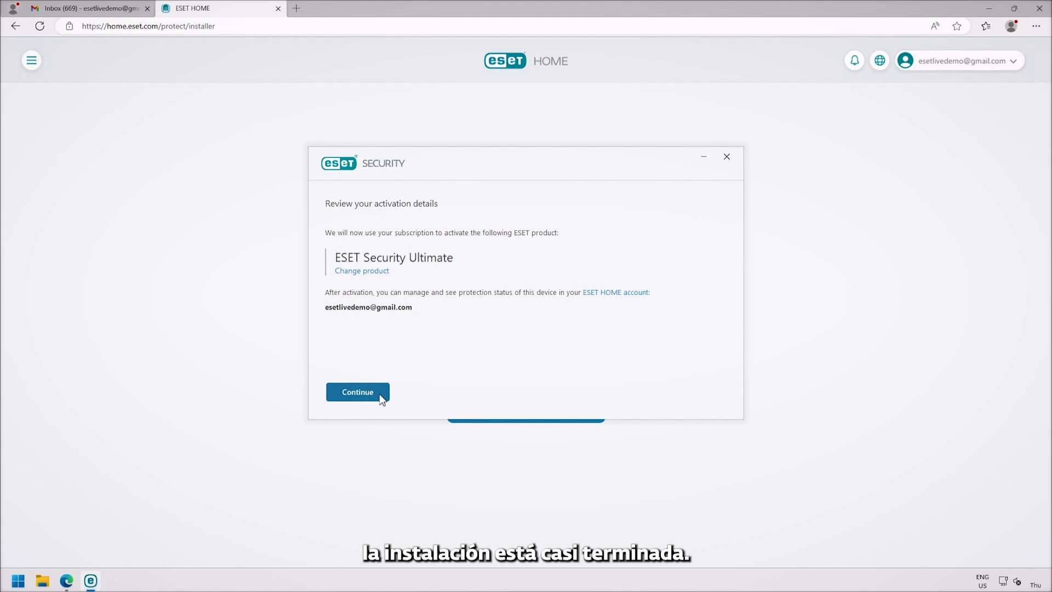
click(357, 392)
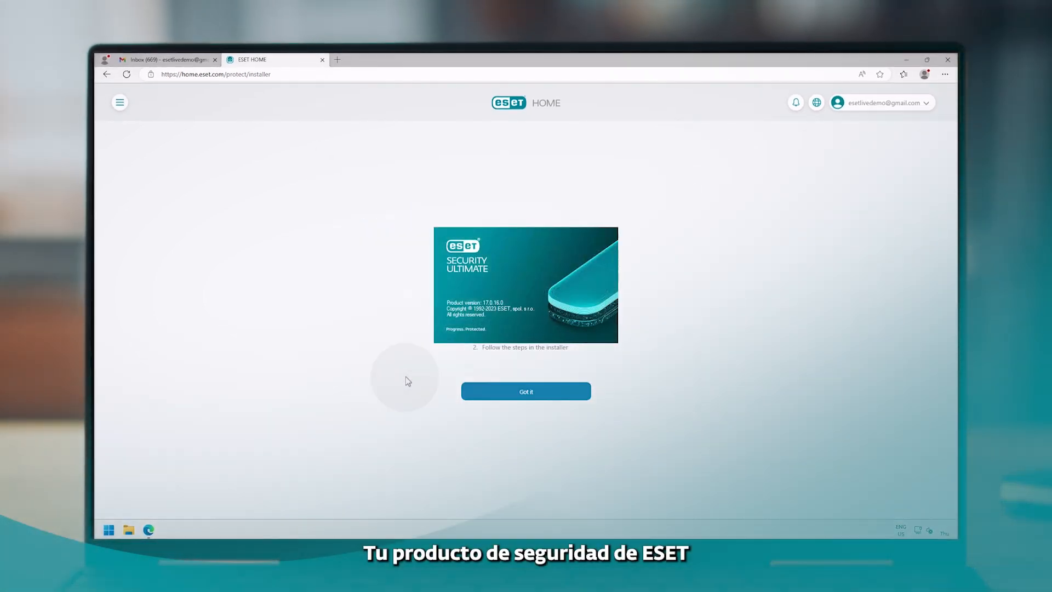
- Finish the welcome tour, start the initial scan, and return to the ESET HOME dashboard
click(524, 392)
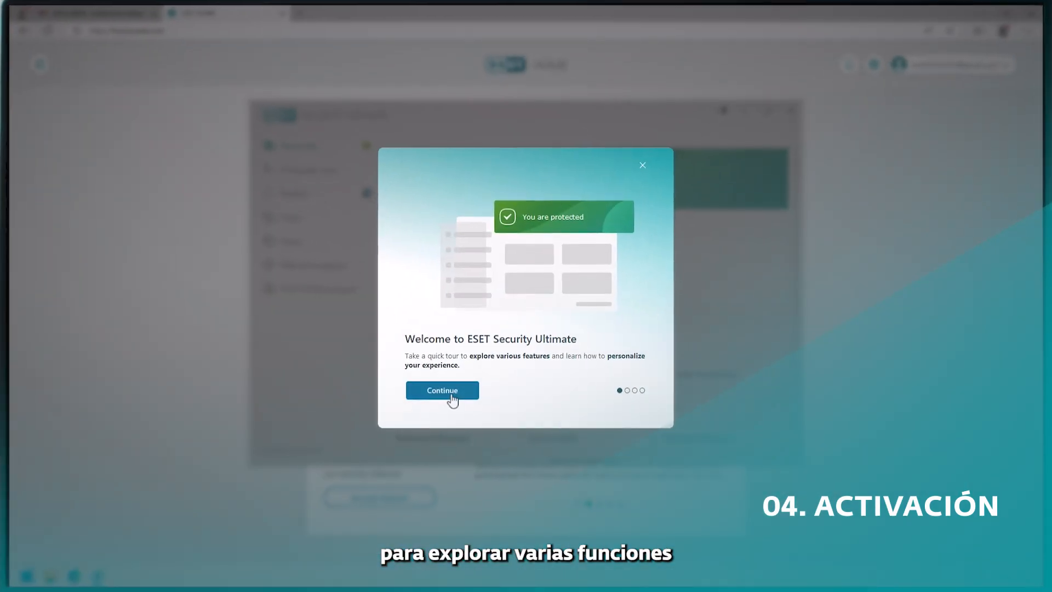
click(442, 390)
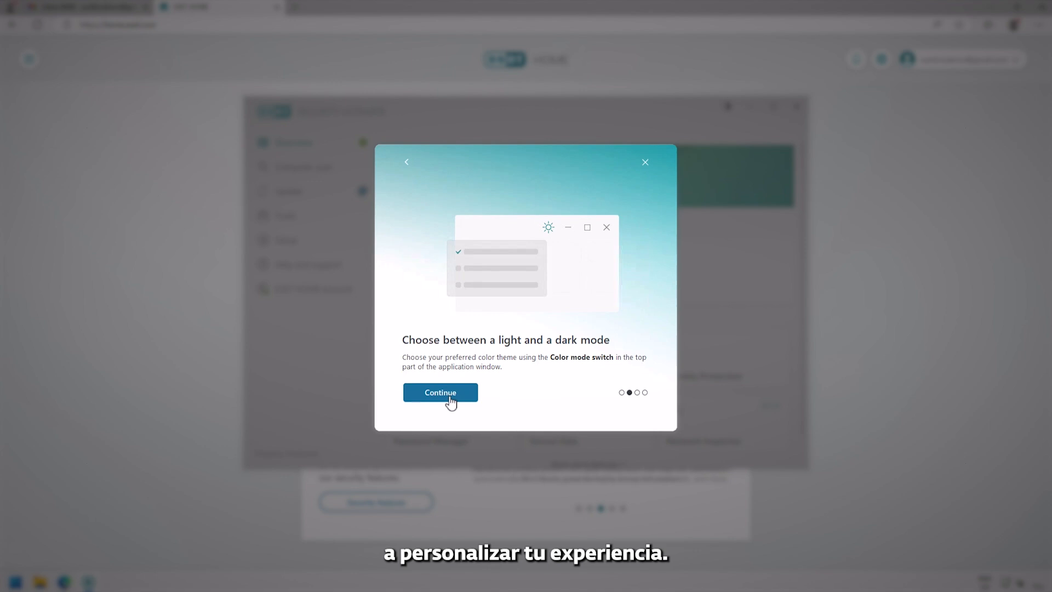
click(440, 393)
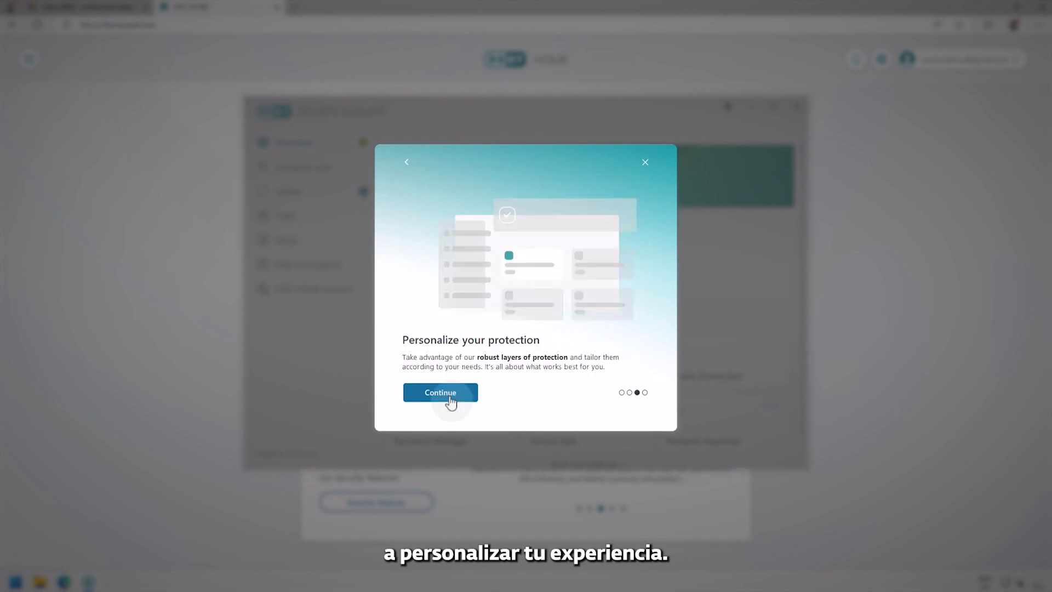
click(440, 392)
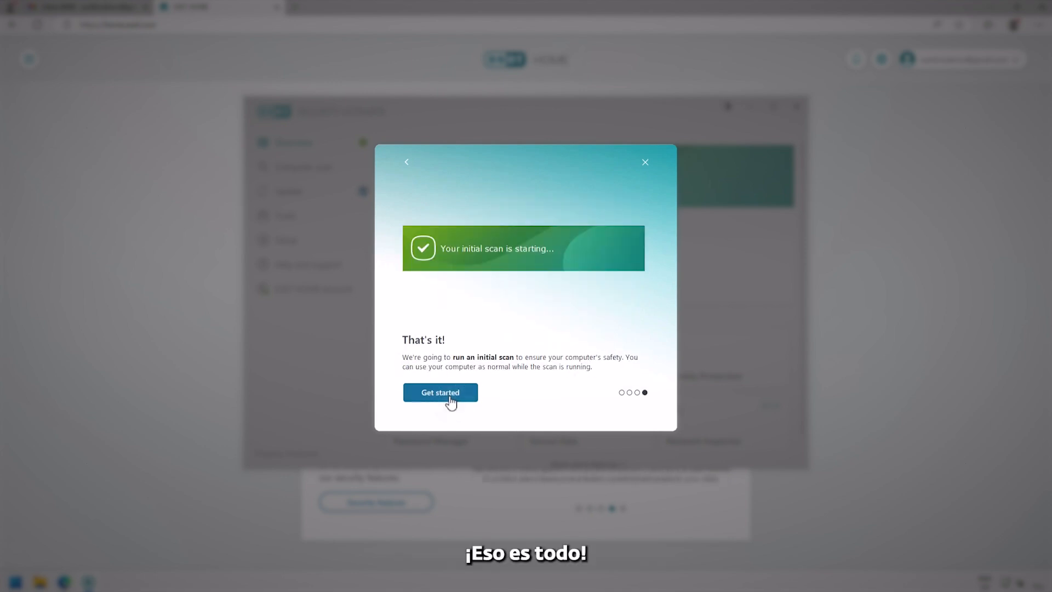
click(441, 392)
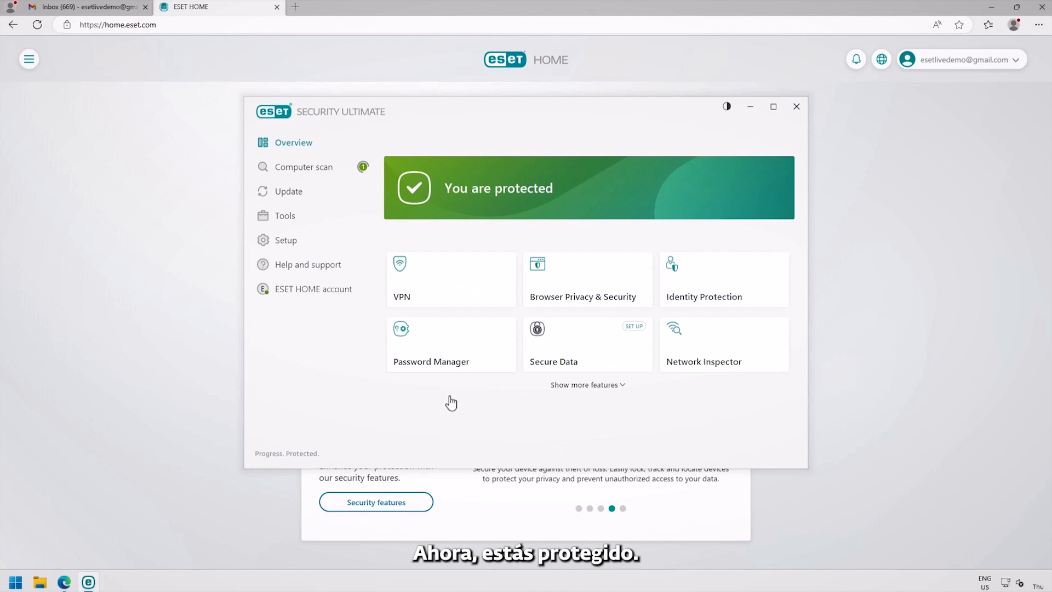
click(796, 107)
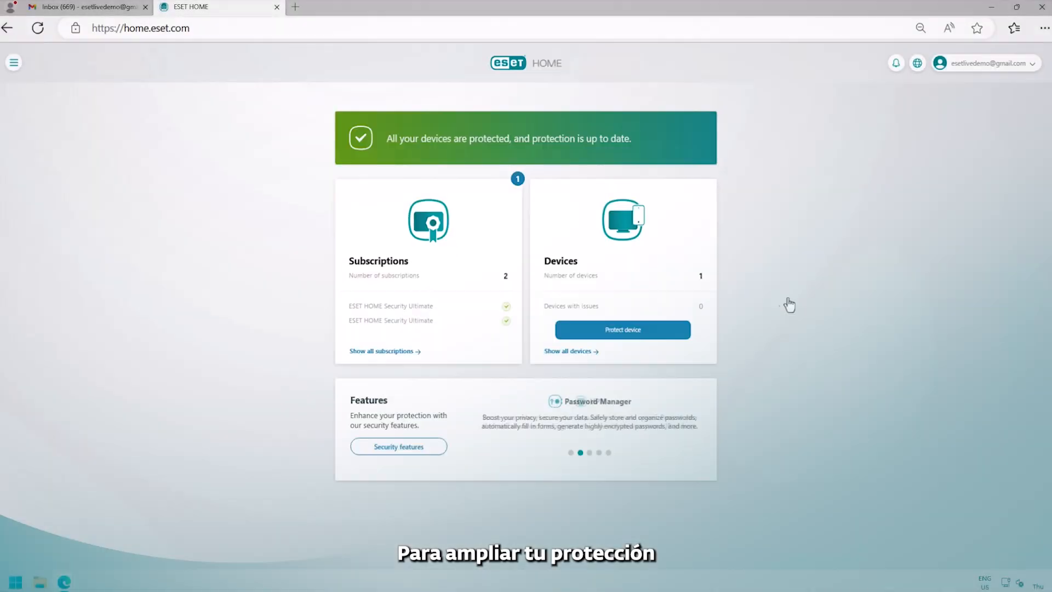
mouse_move(622, 330)
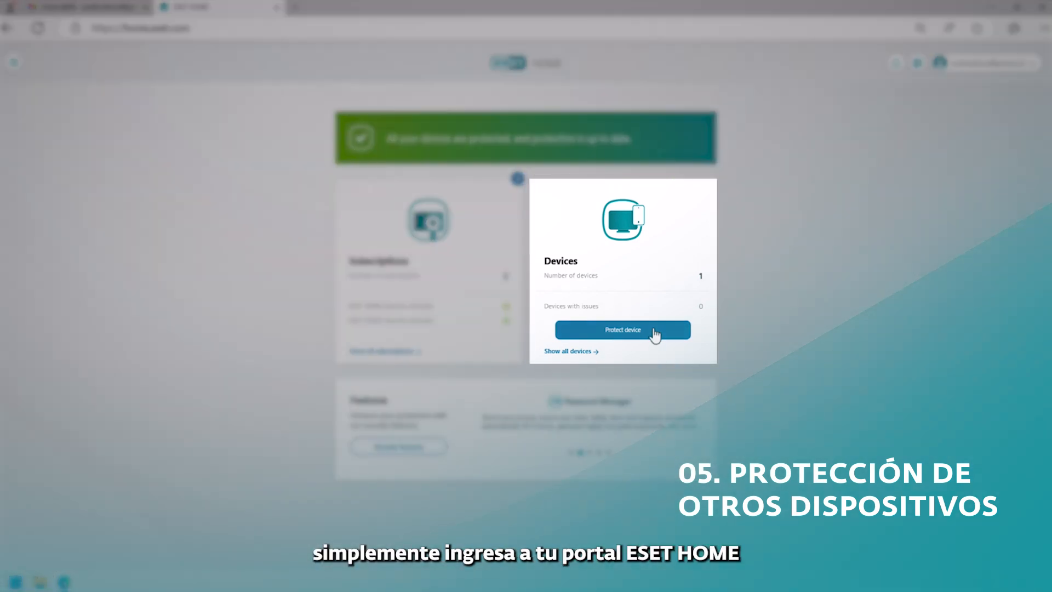
- Email a Windows installer for another device and download it from the Gmail message
click(622, 329)
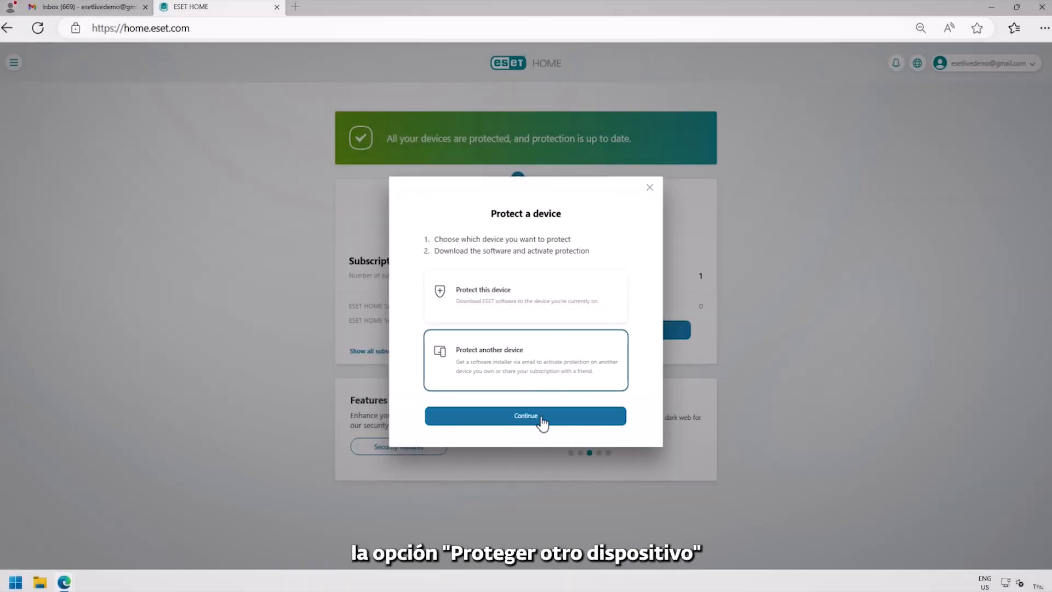
click(524, 415)
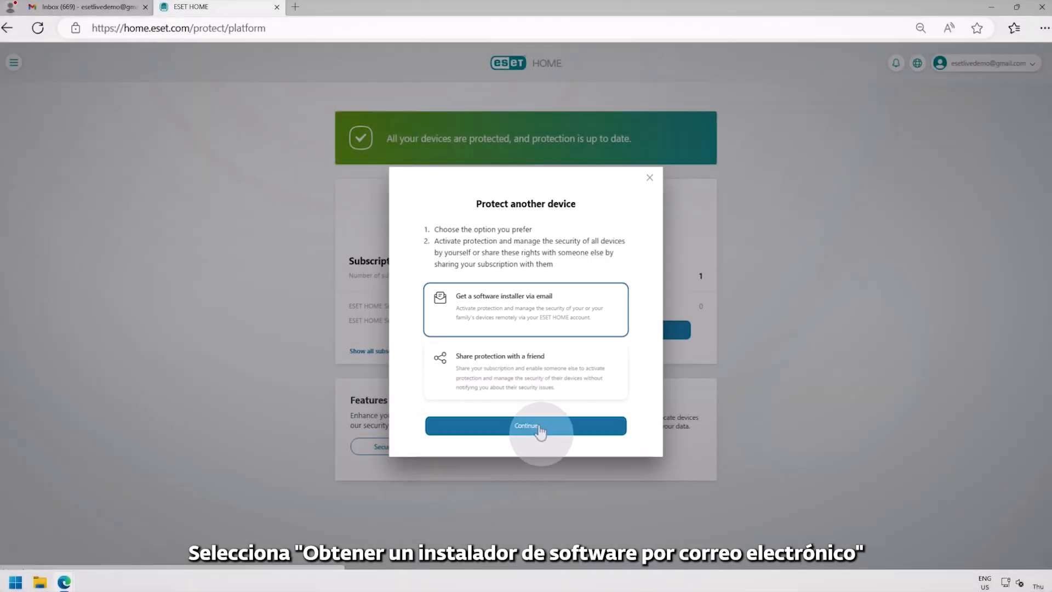
click(525, 425)
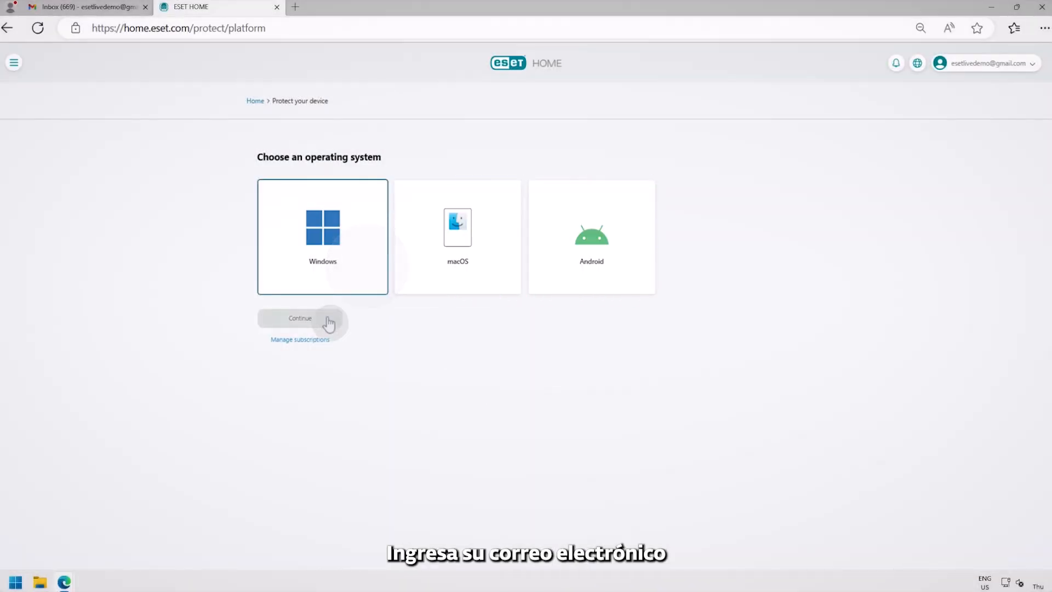
click(300, 318)
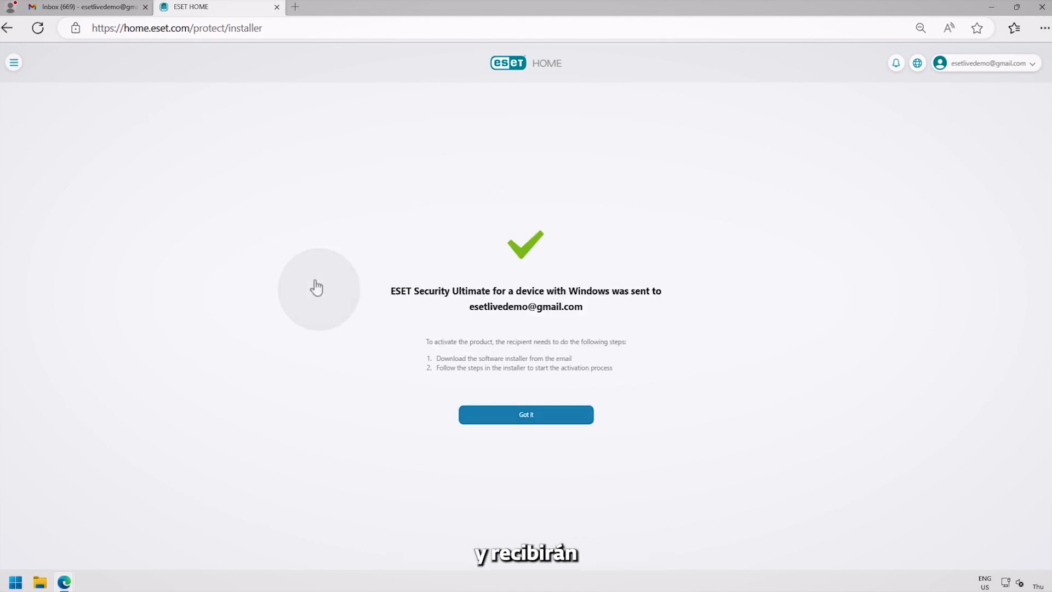
click(86, 7)
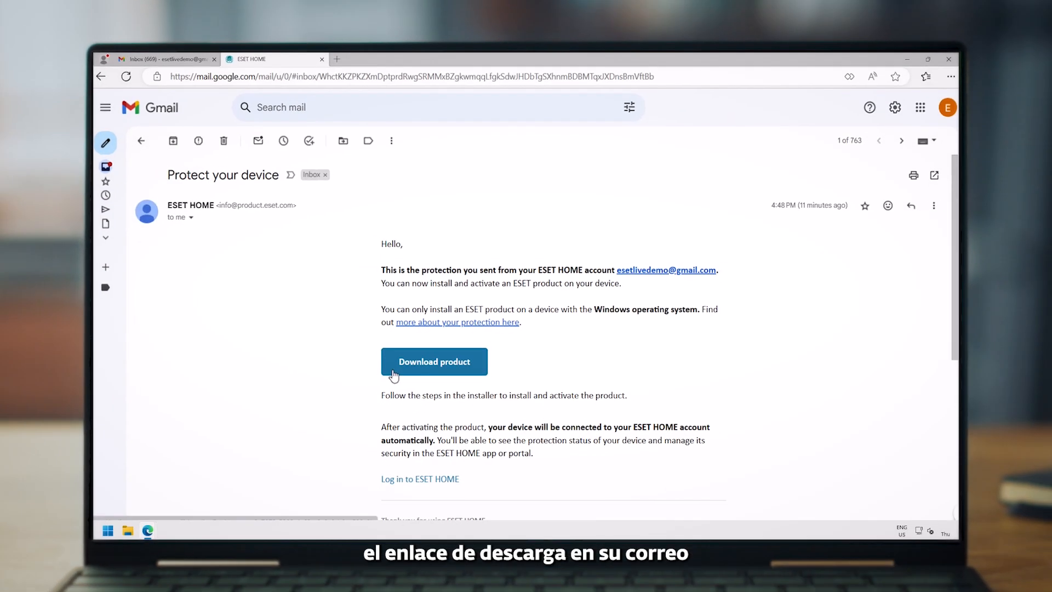
click(433, 361)
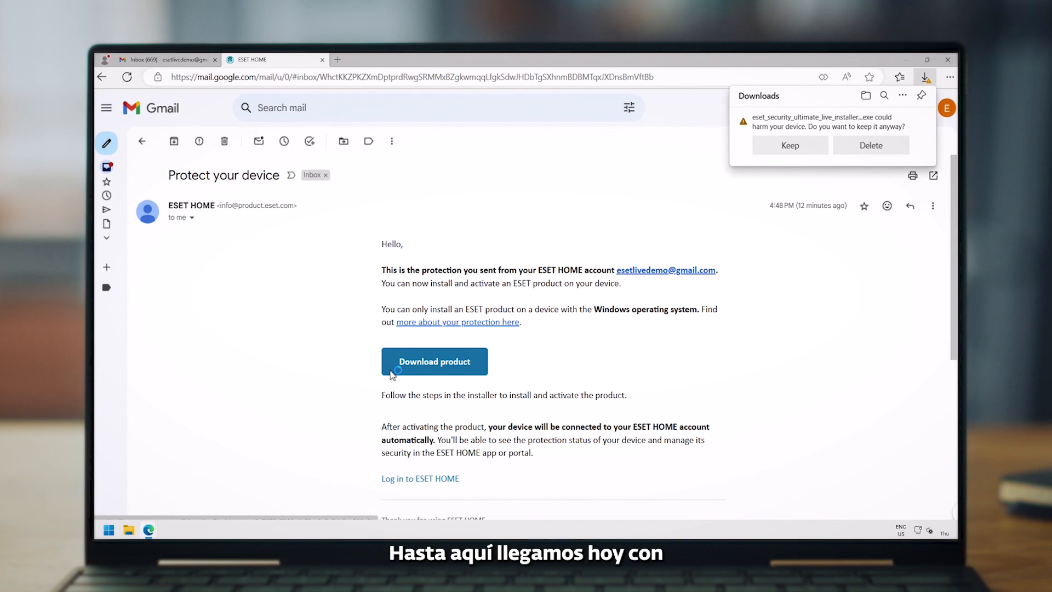